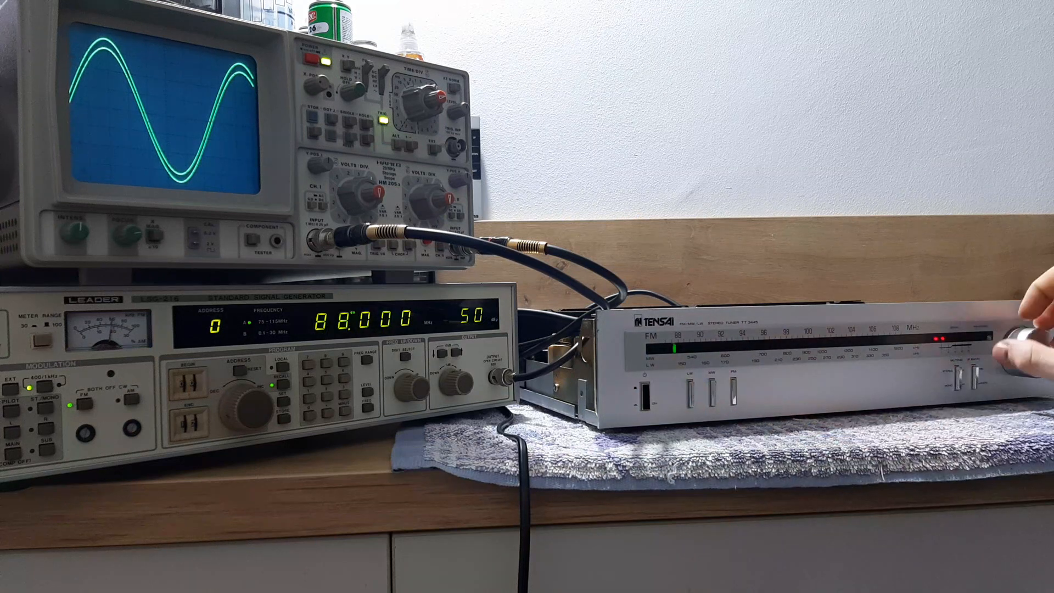
{"action": "left_click_drag", "start_coordinate": [1036, 330], "coordinate": [1014, 336]}
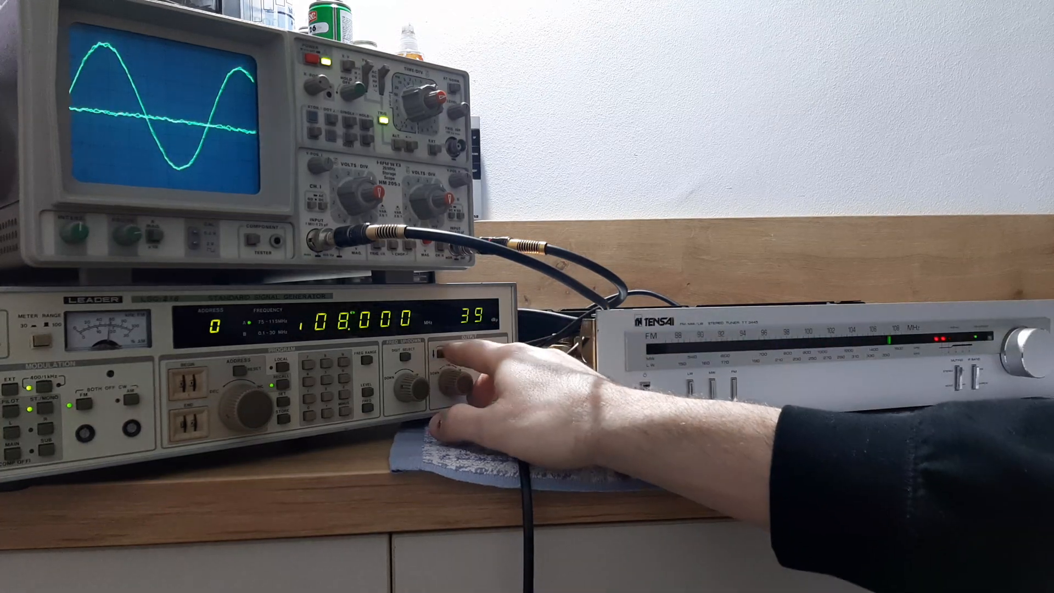
{"action": "left_click", "coordinate": [456, 367]}
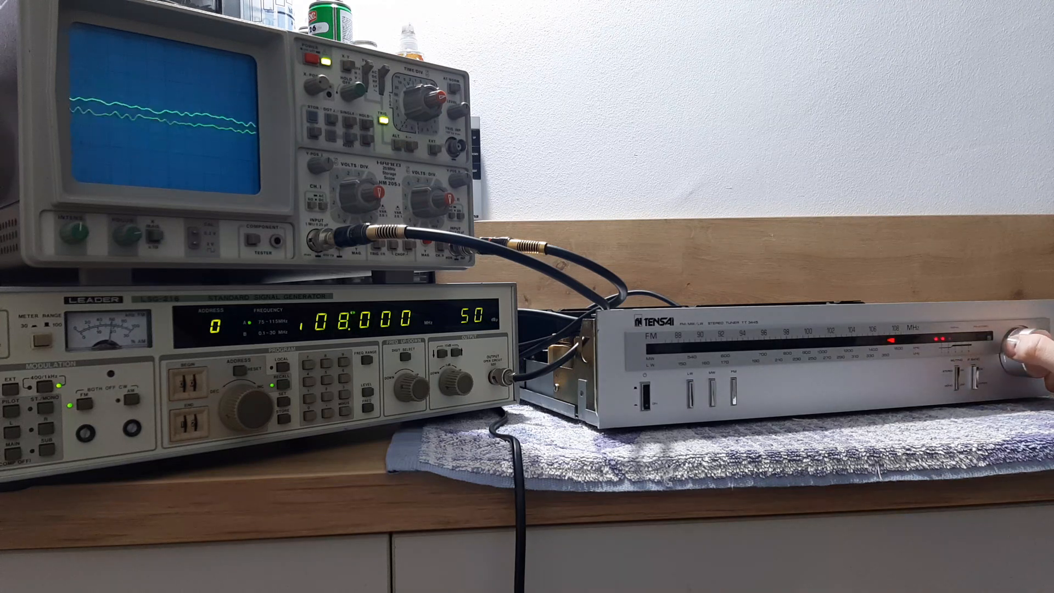
{"action": "left_click_drag", "start_coordinate": [1023, 336], "coordinate": [1023, 343]}
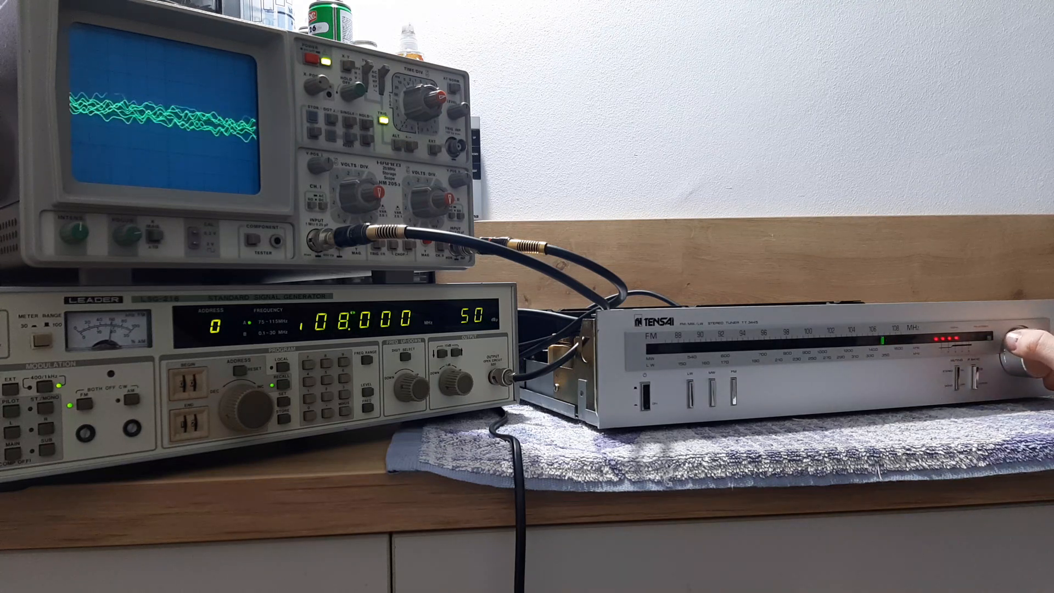